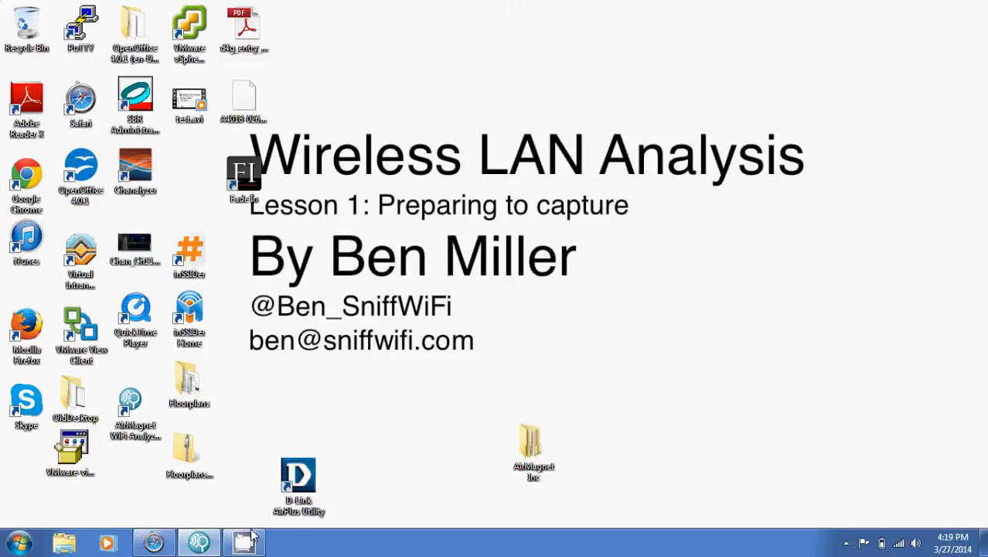
# Launch AirMagnet WiFi Analyzer PRO from the desktop to start the LiveCapture Dashboard.
pyautogui.click(204, 538)
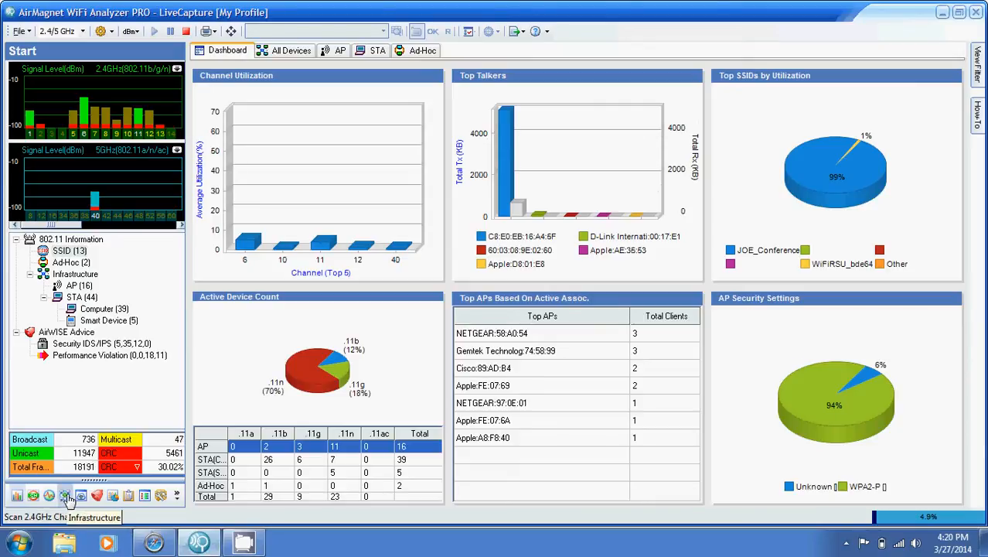
# Open the Infrastructure view and list networks by SSID to show Rough & Tumble.
pyautogui.click(66, 495)
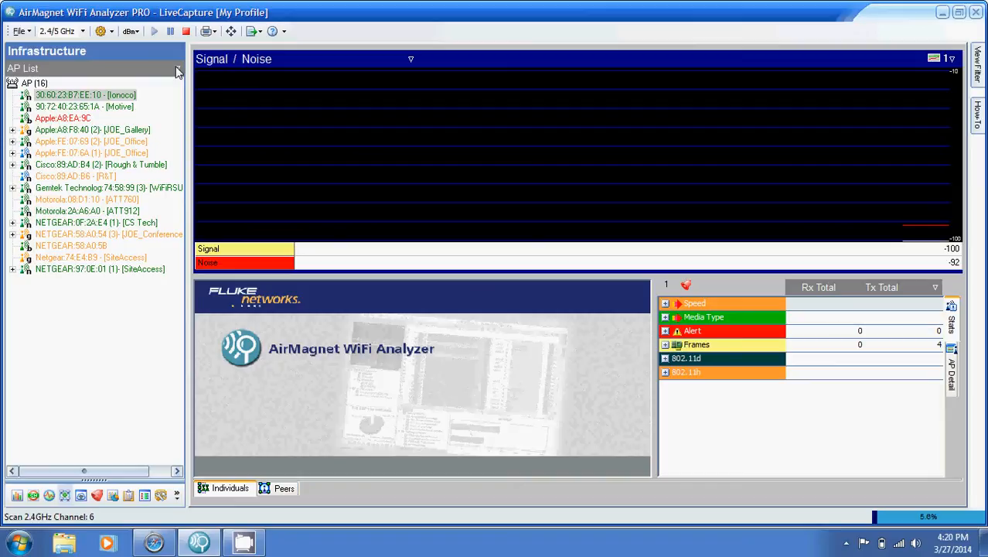
pyautogui.click(175, 68)
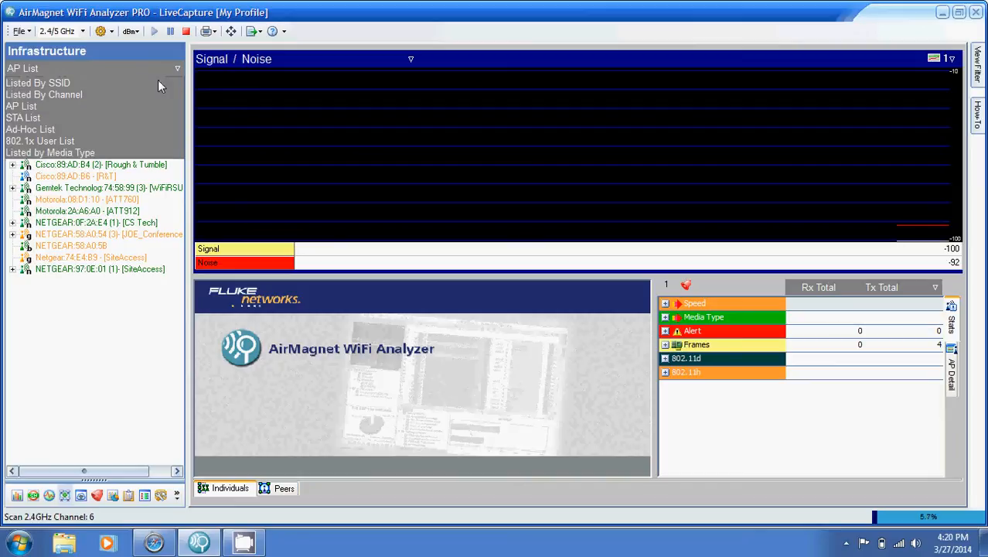
pyautogui.click(41, 82)
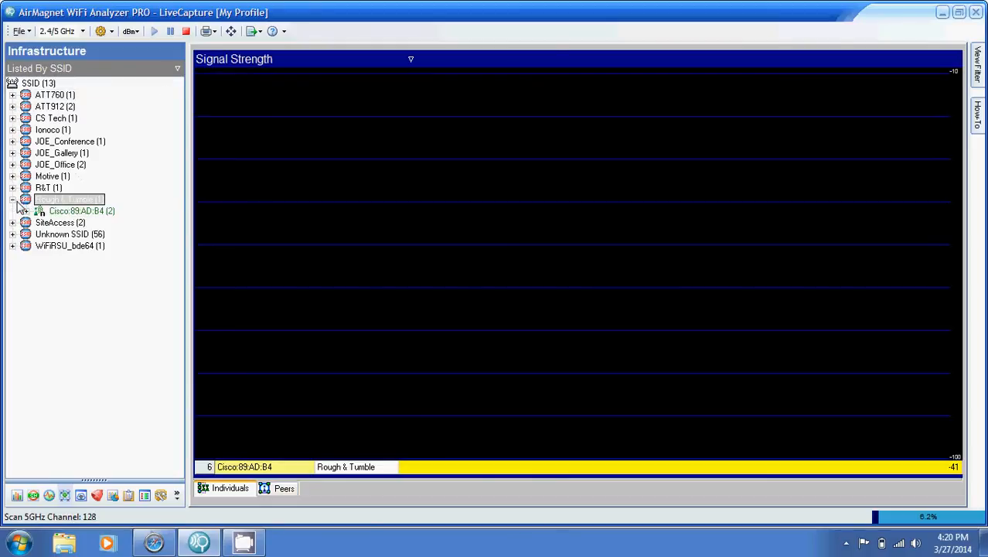
# Select the Cisco:89:AD:B4 access point under Rough & Tumble.
pyautogui.click(77, 210)
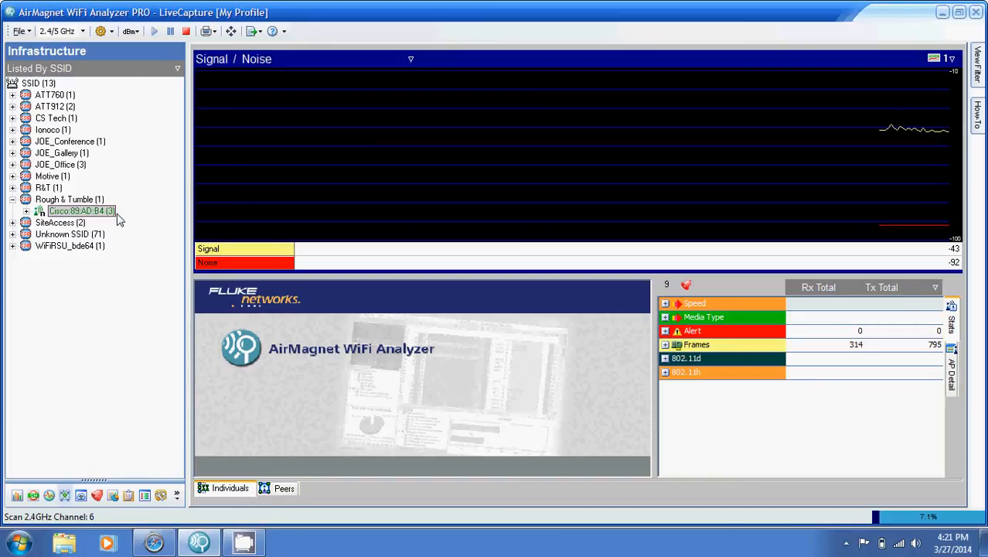
pyautogui.moveTo(89, 216)
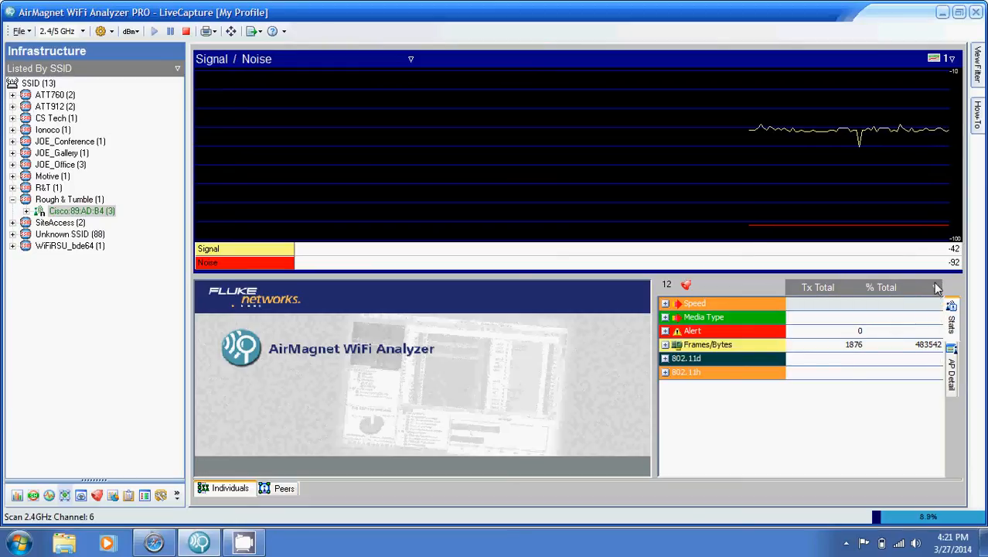
# Switch Stats to Rx Total and expand Cisco:89:AD:B4 to show its three clients.
pyautogui.click(935, 287)
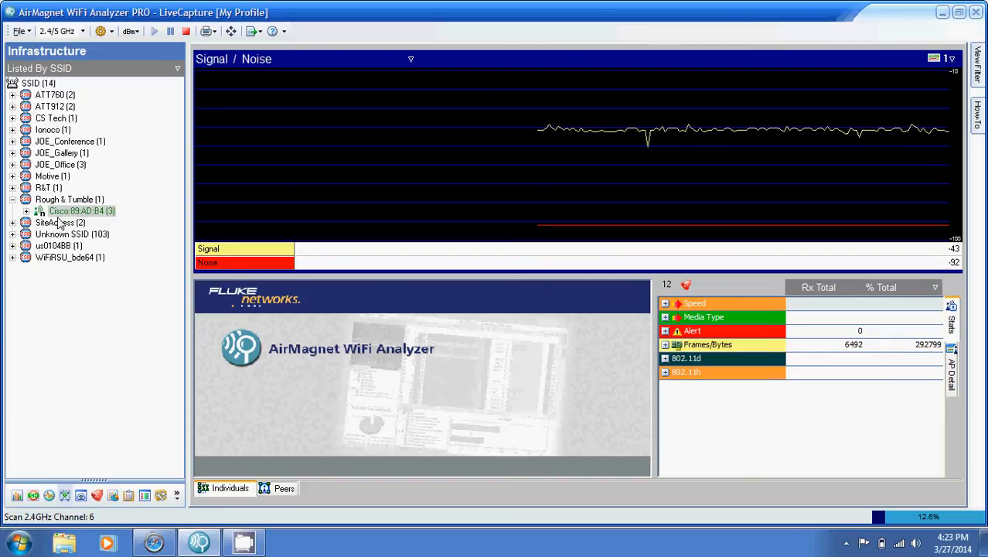
pyautogui.click(28, 210)
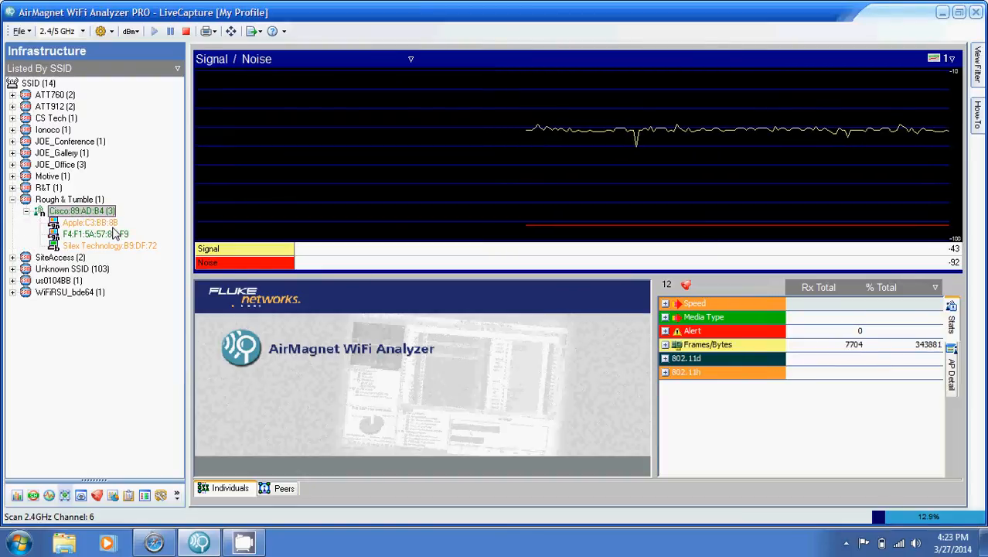
pyautogui.click(90, 222)
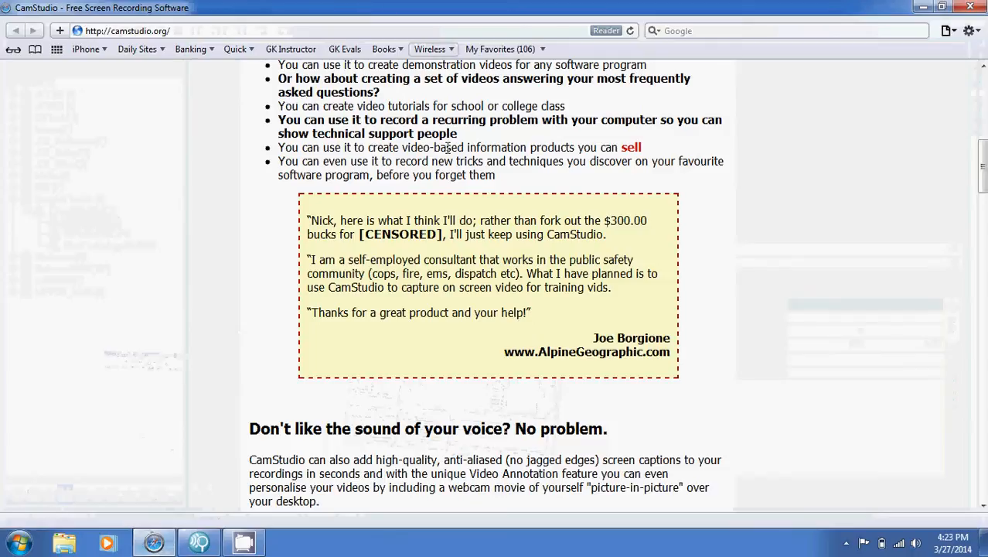
# Close Safari's Top Sites page and return to the AirMagnet window.
pyautogui.click(59, 29)
pyautogui.write('news.google')
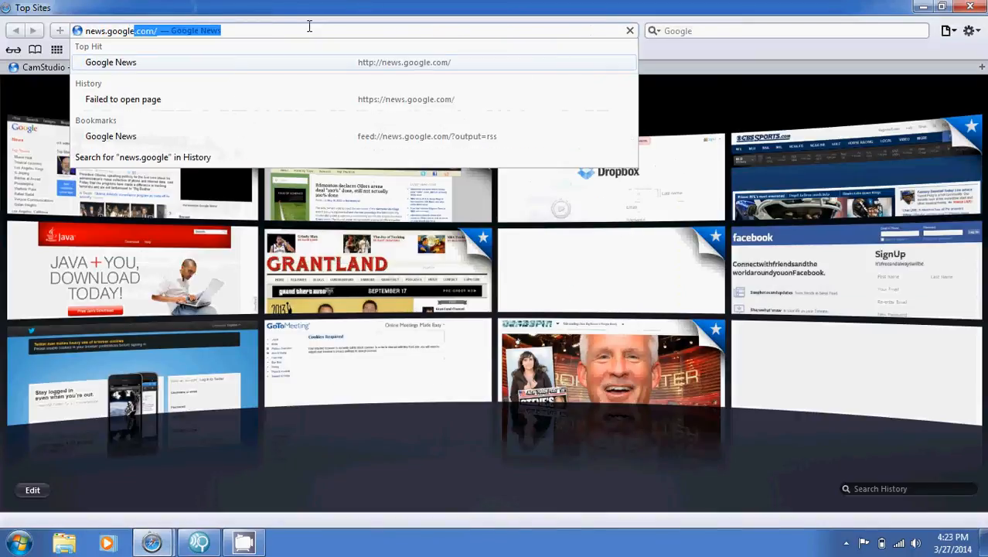
pyautogui.click(114, 62)
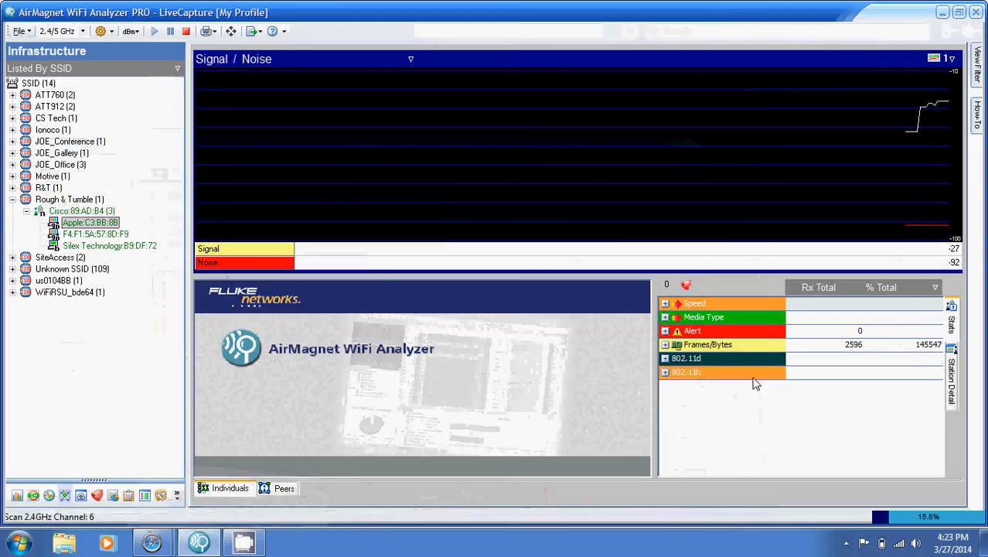
# Expand Frames/Bytes in Stats and select client F4:F1:5A:57:8D:F9 to view its retries.
pyautogui.click(666, 344)
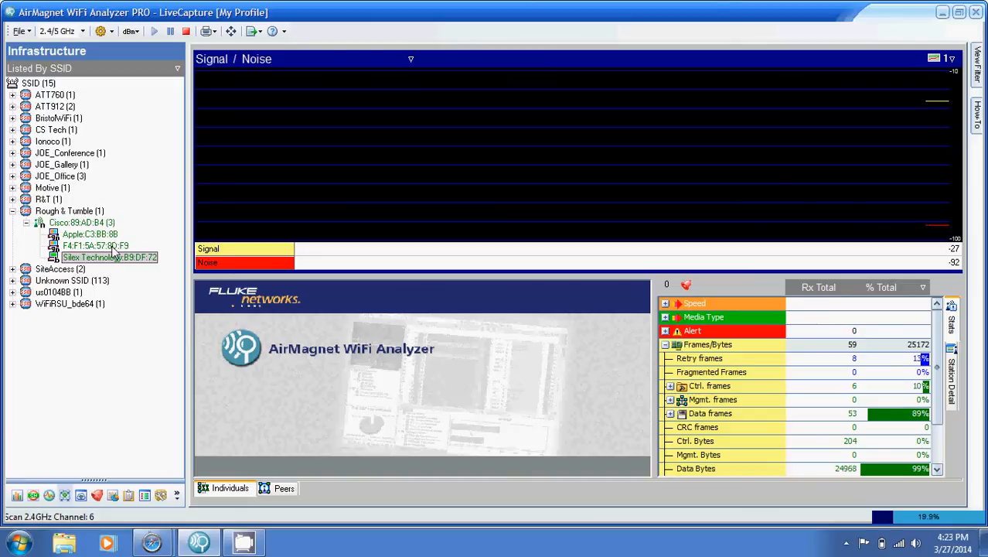
pyautogui.click(95, 245)
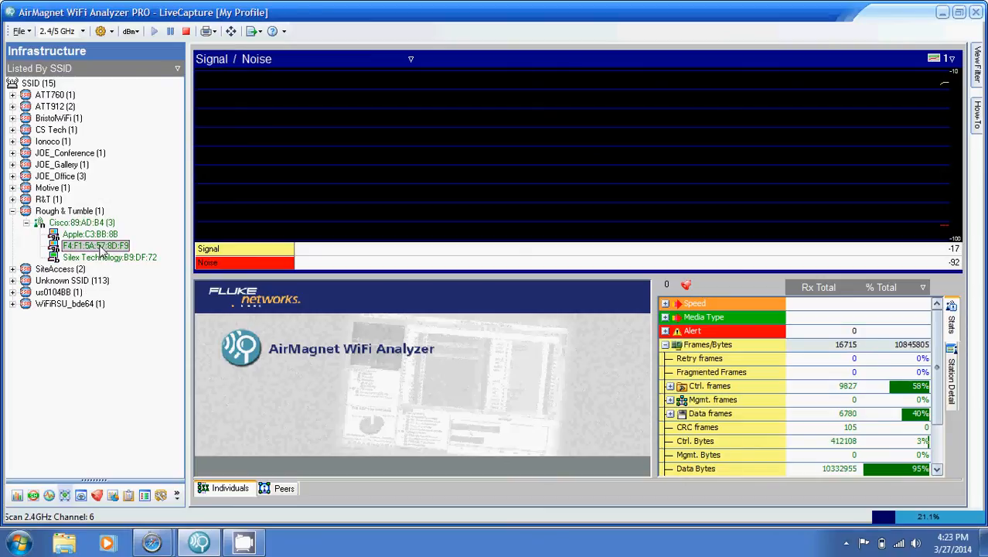
pyautogui.rightClick(94, 245)
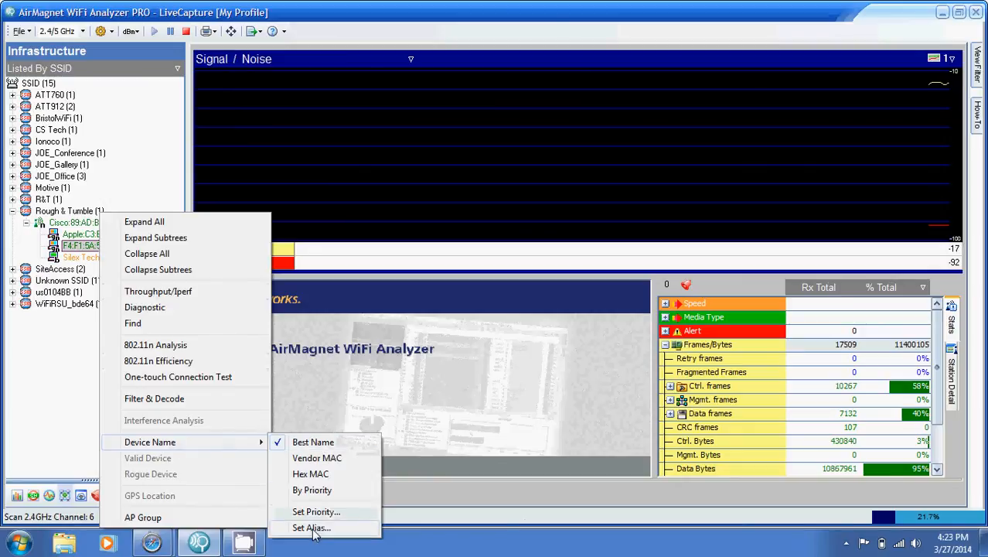
pyautogui.click(309, 527)
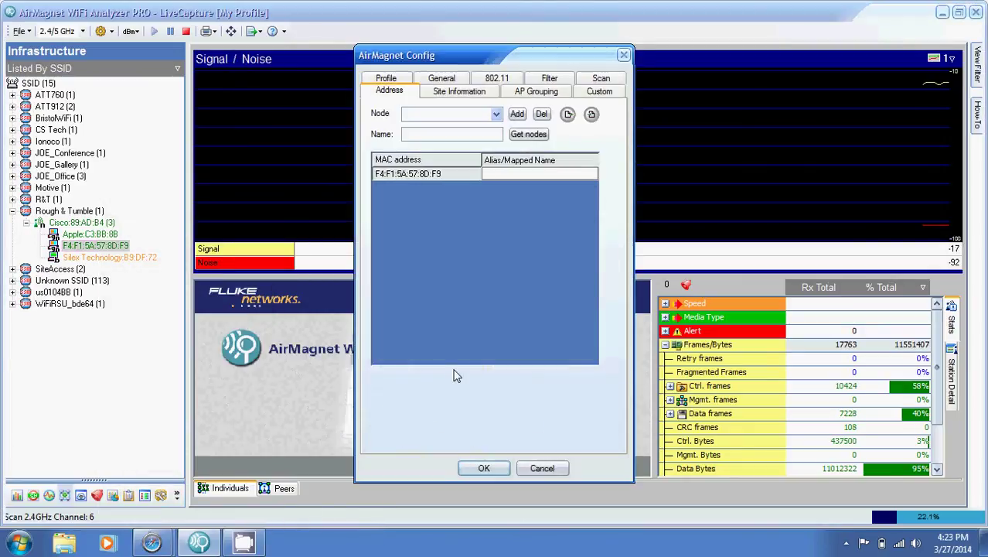
pyautogui.write('Bens Phone')
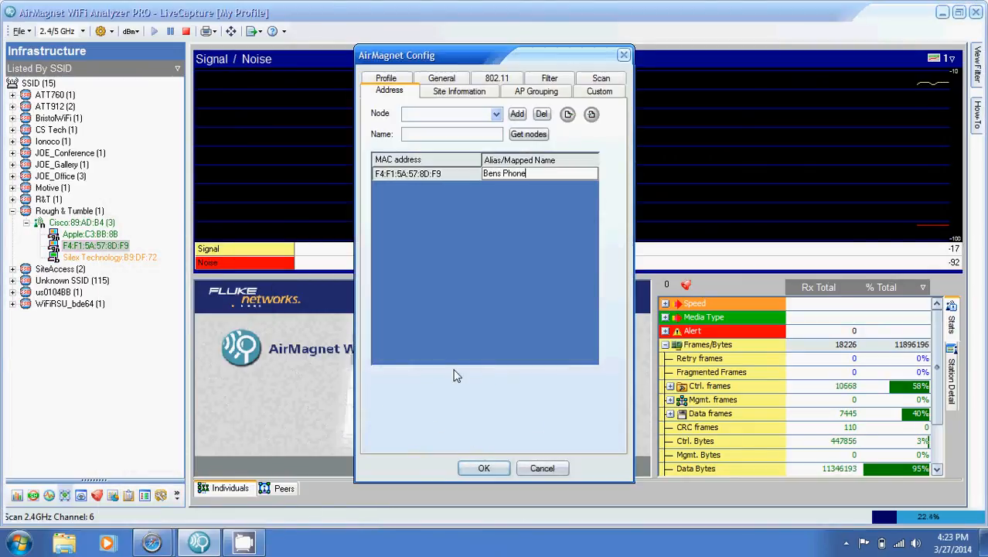
pyautogui.click(484, 467)
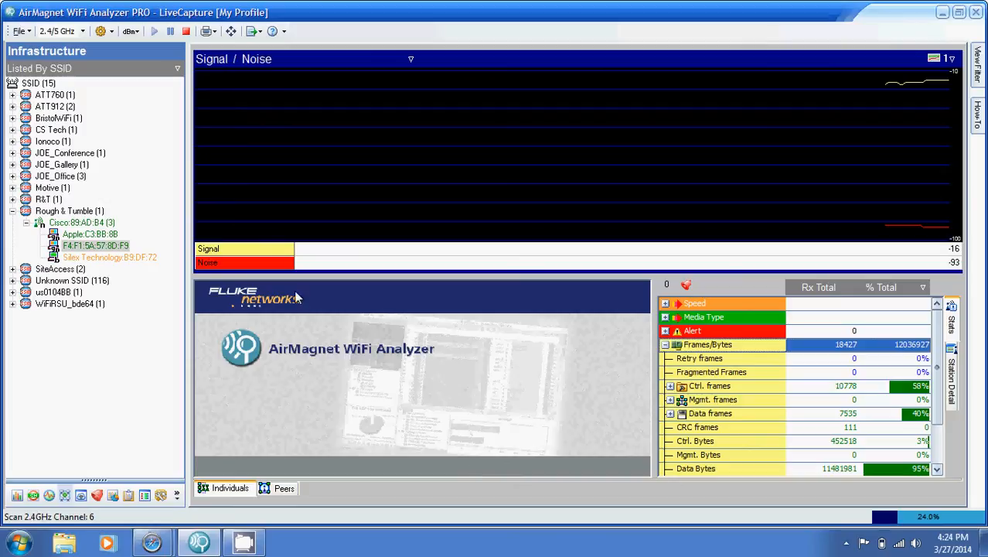
# Reselect client F4:F1:5A:57:8D:F9 and collapse its Frames/Bytes group.
pyautogui.click(95, 245)
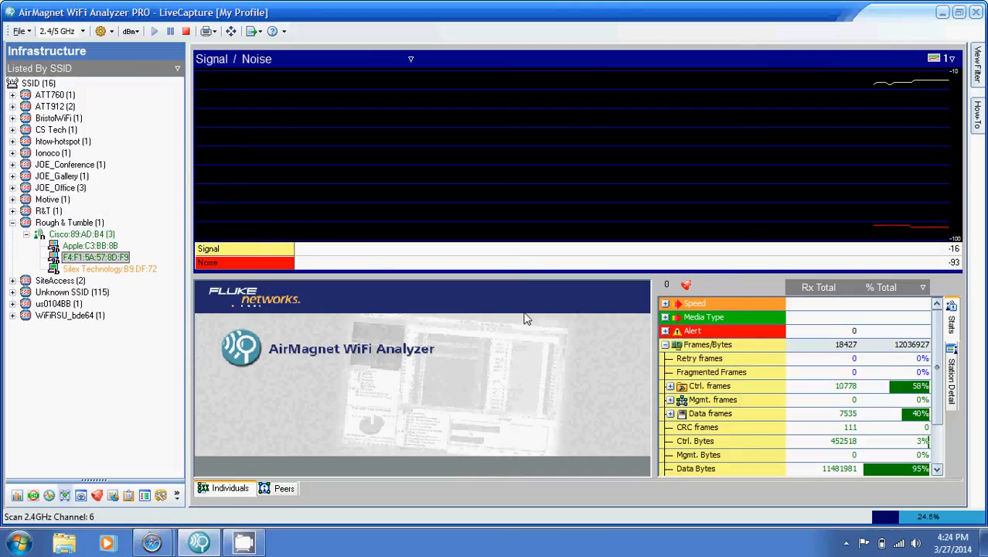
pyautogui.click(665, 344)
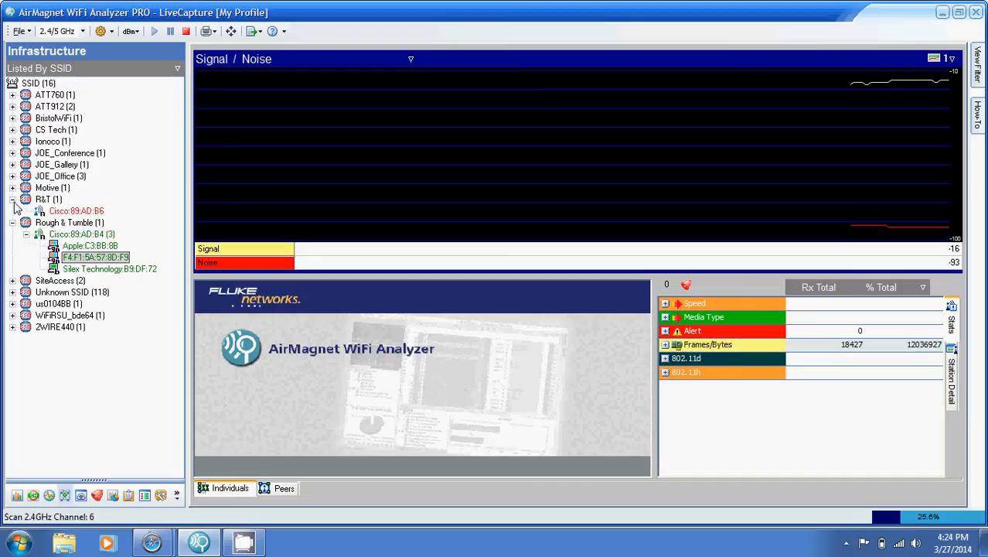
# Select Cisco:89:AD:B4 under Rough & Tumble to show its AP Detail stats.
pyautogui.click(76, 211)
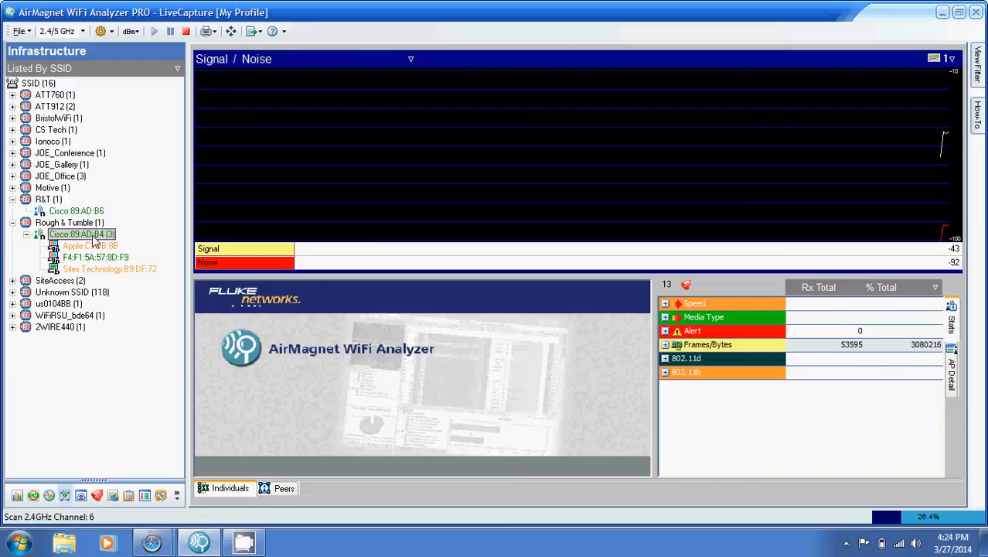
# Select client F4:F1:5A:57:8D:F9 and expand Frames/Bytes to show its retry percentages.
pyautogui.click(95, 256)
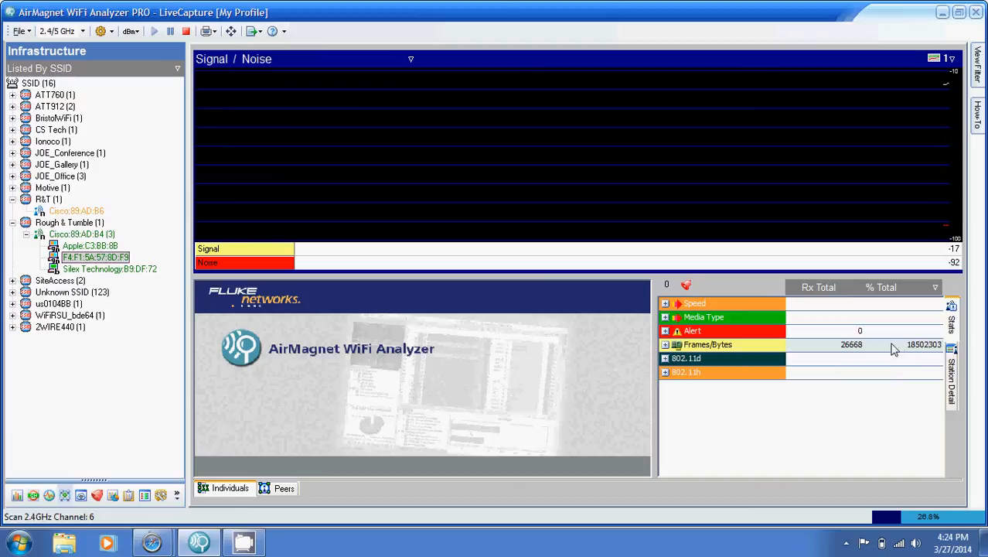
pyautogui.moveTo(687, 358)
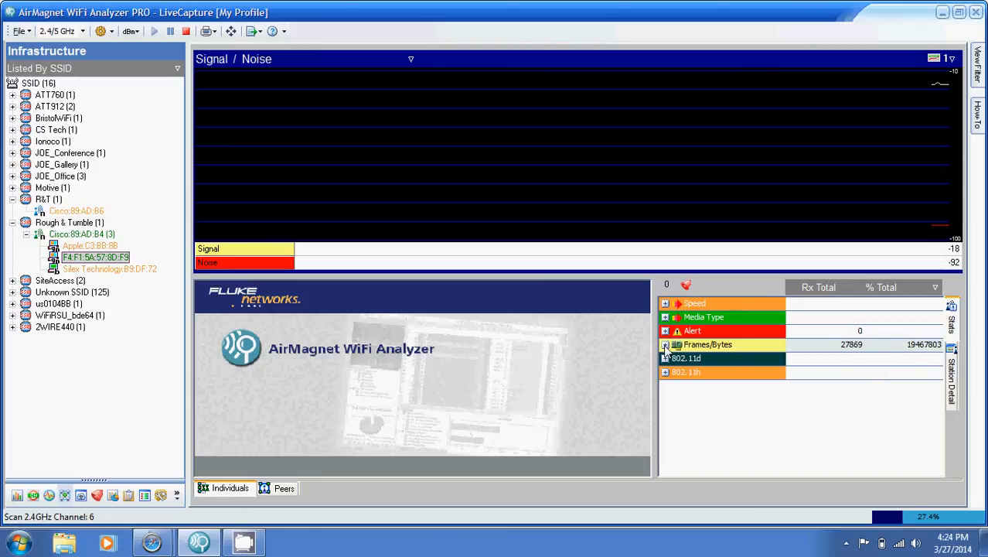
pyautogui.click(665, 344)
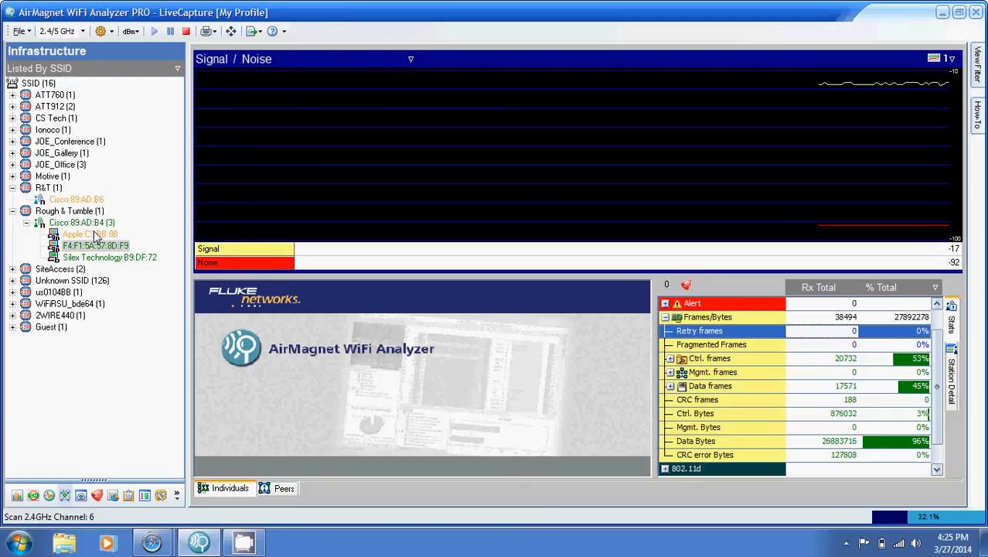
# Select the Silex Technology:B9:DF:72 station to show its 11% retry frames and 98% data bytes.
pyautogui.click(85, 234)
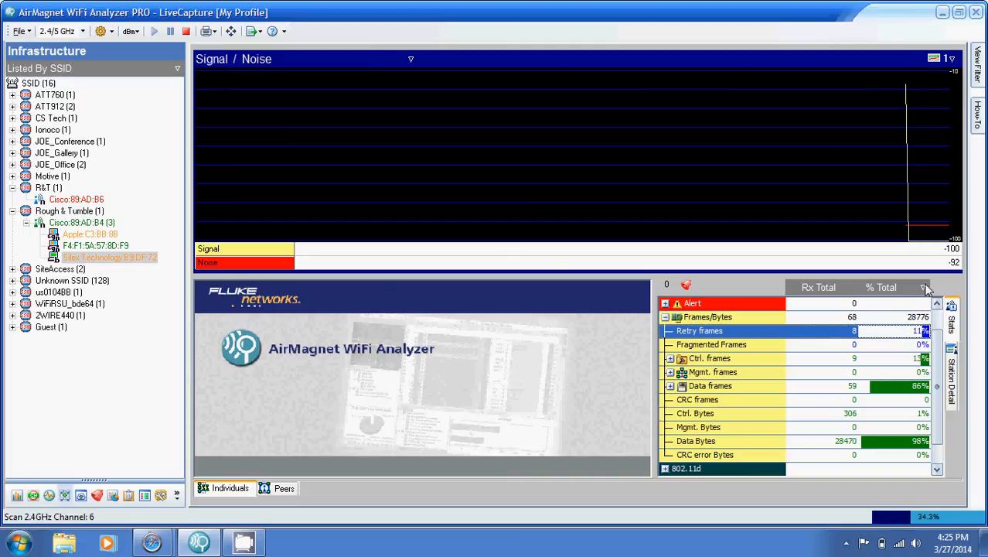
# Switch statistics to Tx Total and view the F4:F1:5A:57:8D:F9 and Apple clients' transmit retries.
pyautogui.click(925, 287)
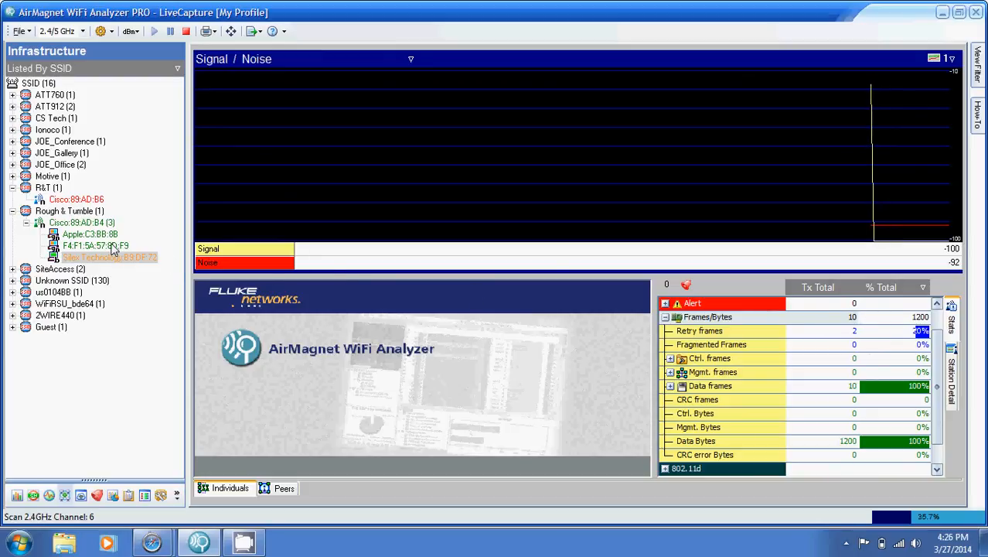
pyautogui.click(95, 245)
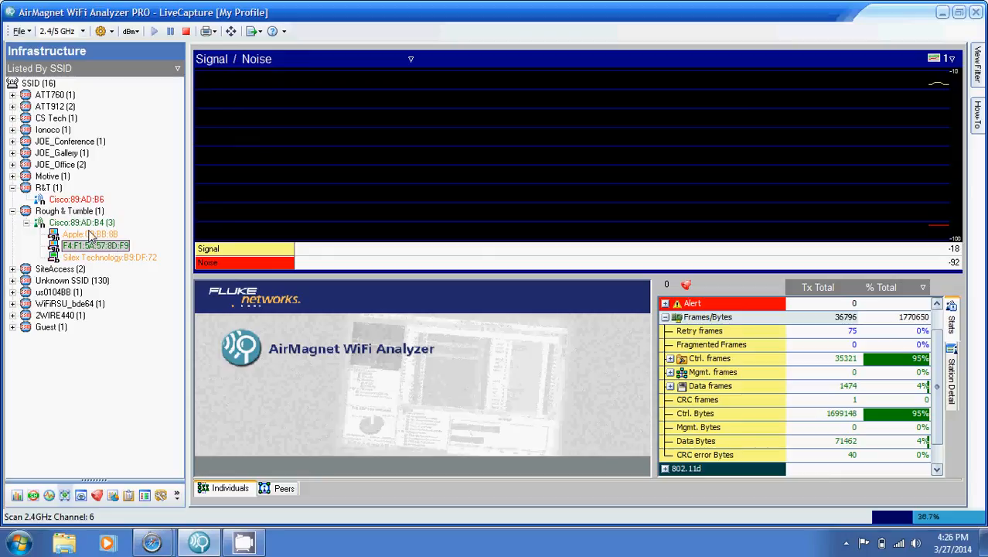
pyautogui.click(89, 234)
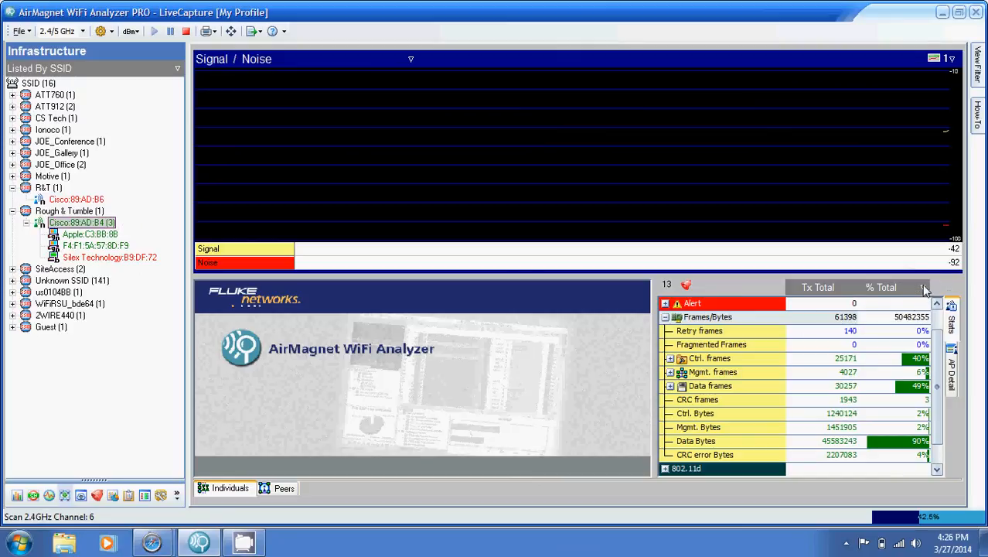
pyautogui.click(924, 286)
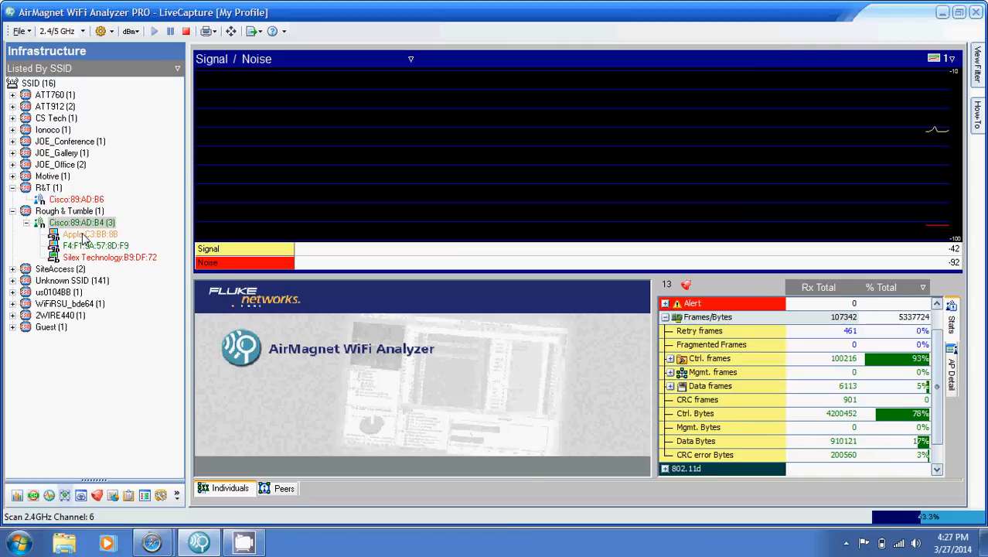
pyautogui.click(83, 234)
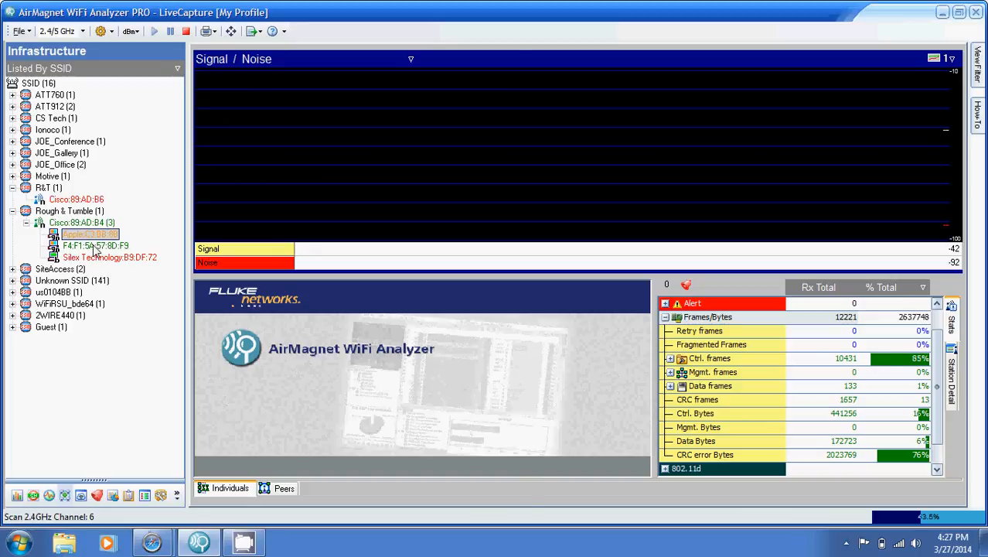
pyautogui.click(95, 245)
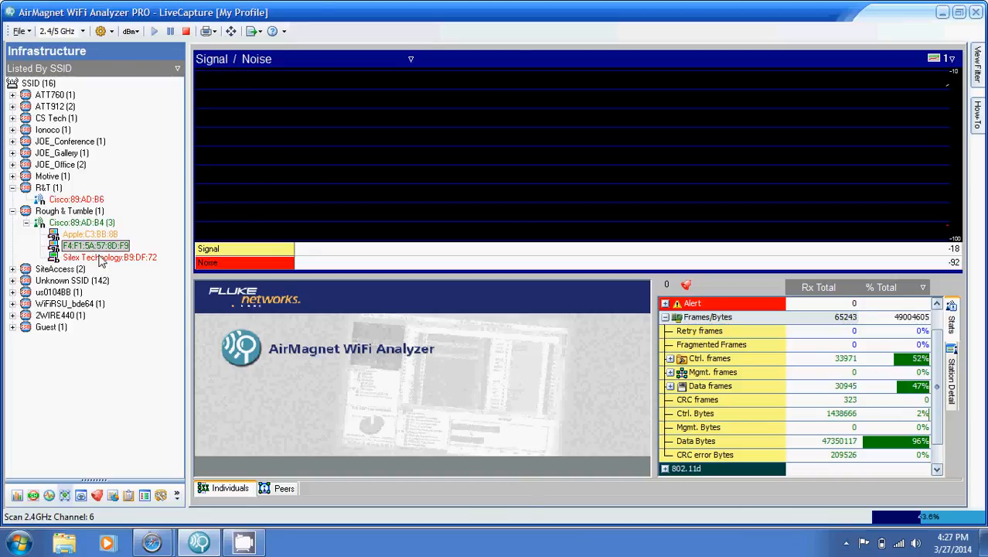
pyautogui.click(108, 257)
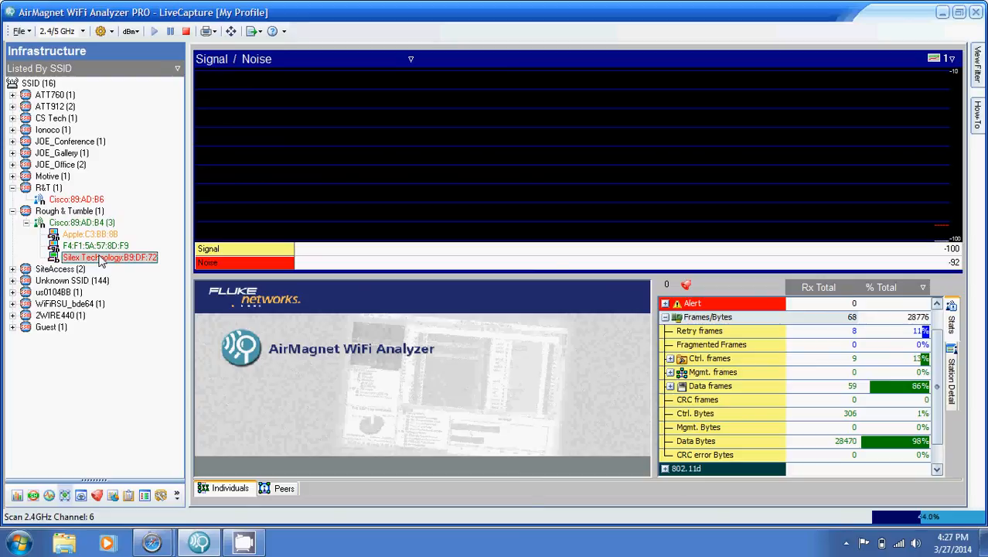
pyautogui.moveTo(104, 259)
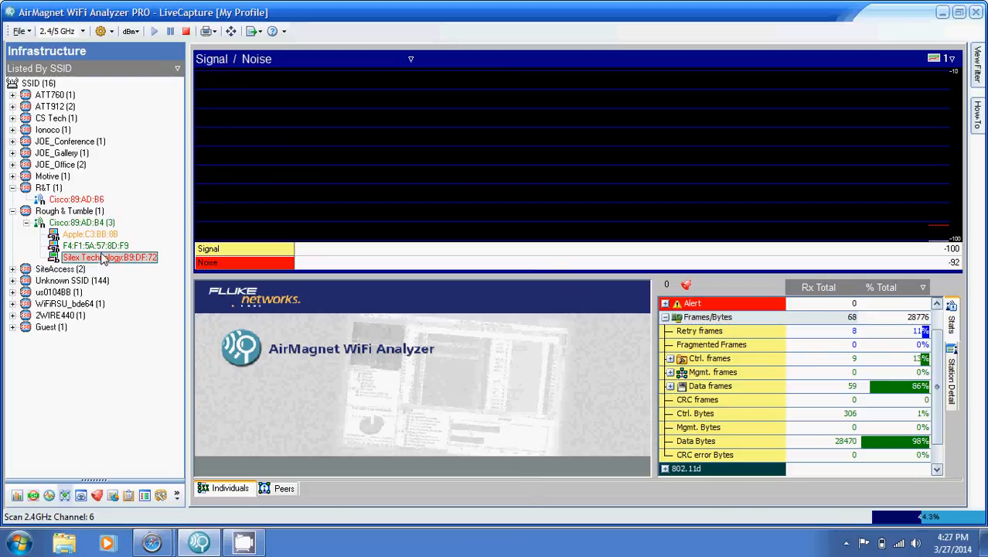